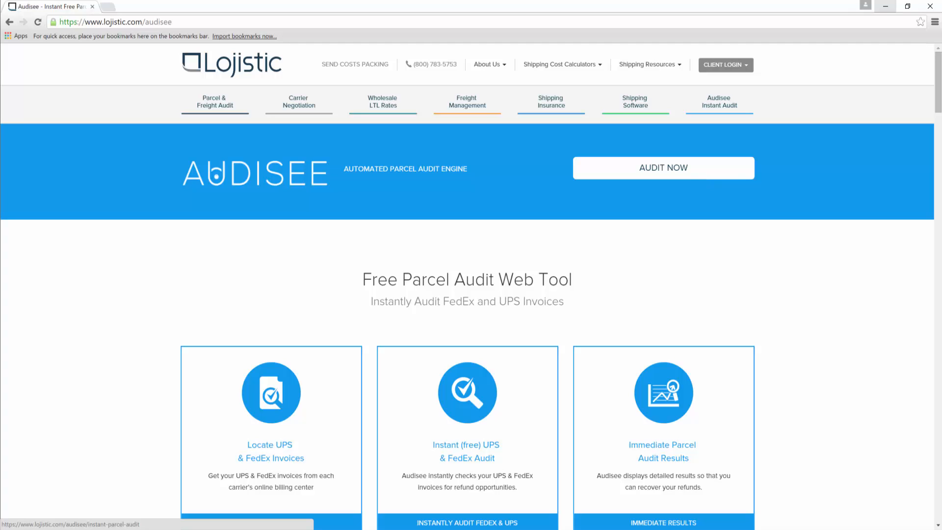
left_click(663, 168)
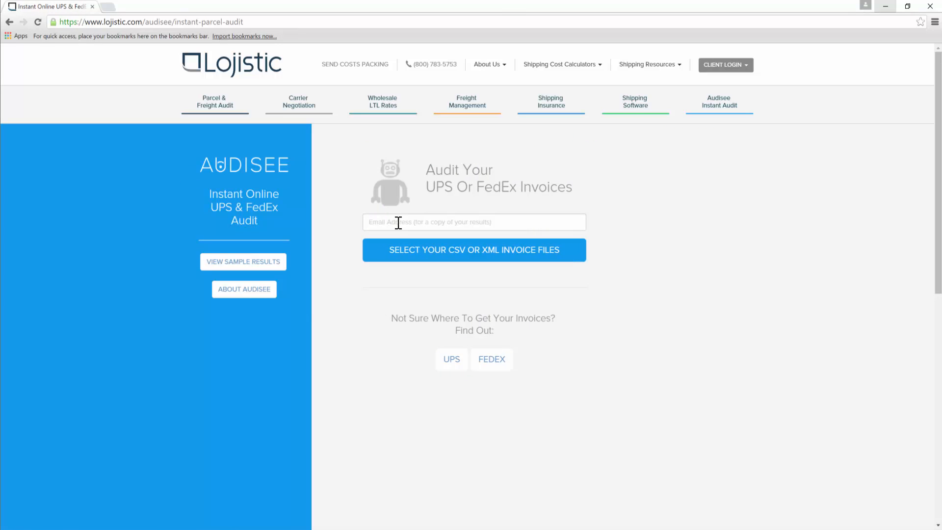
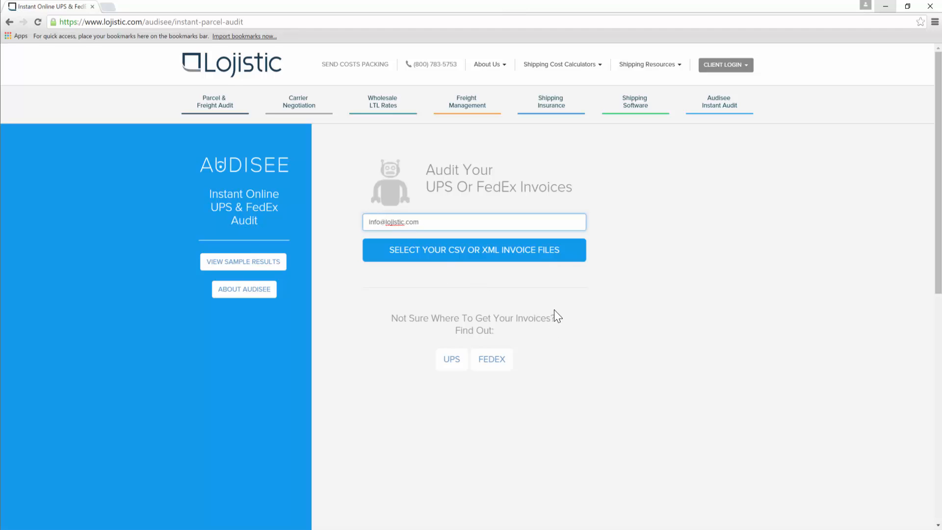
mouse_move(515, 381)
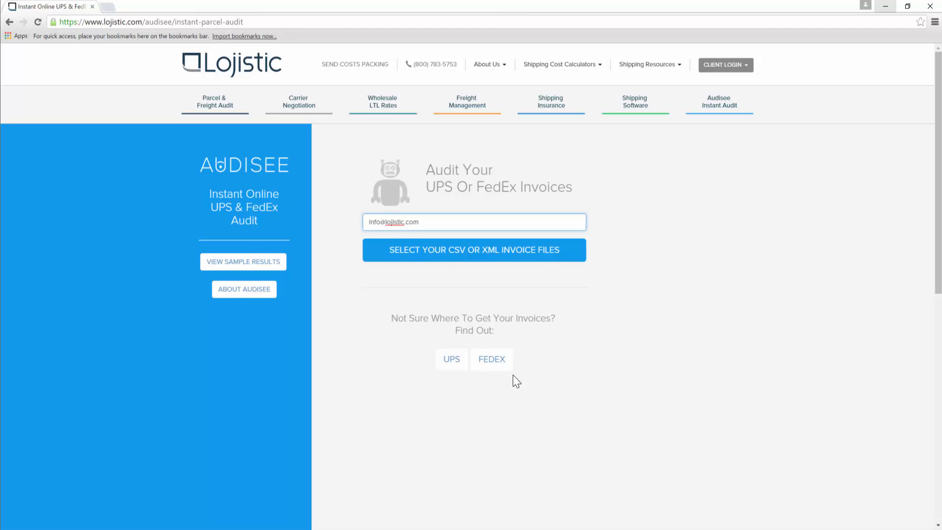
mouse_move(452, 359)
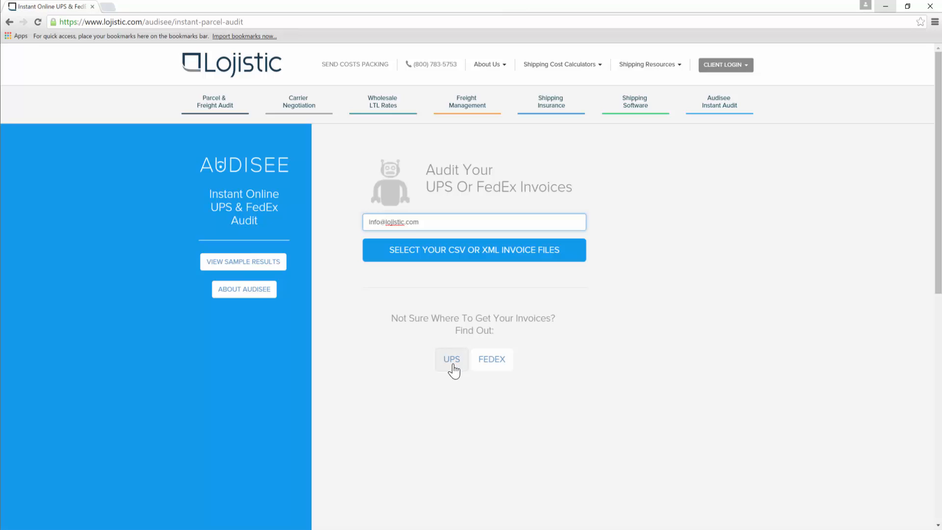
left_click(452, 359)
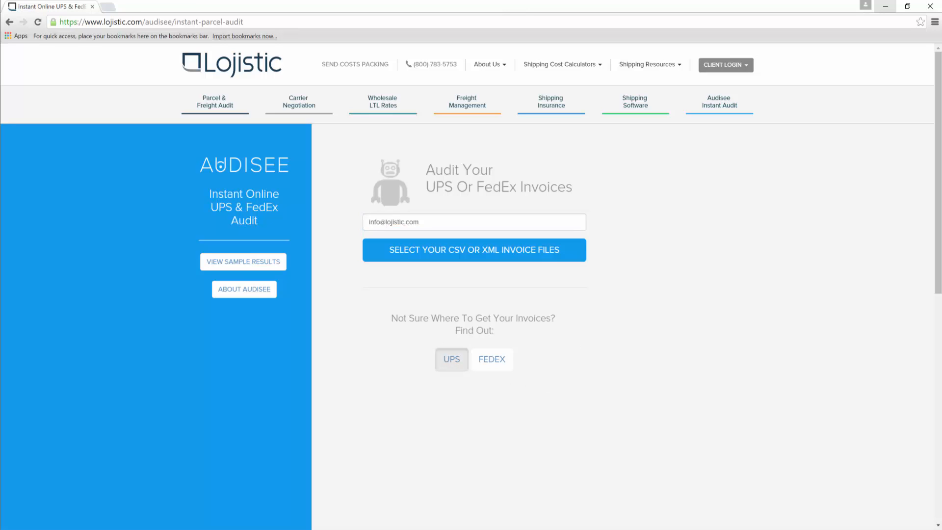
left_click(451, 359)
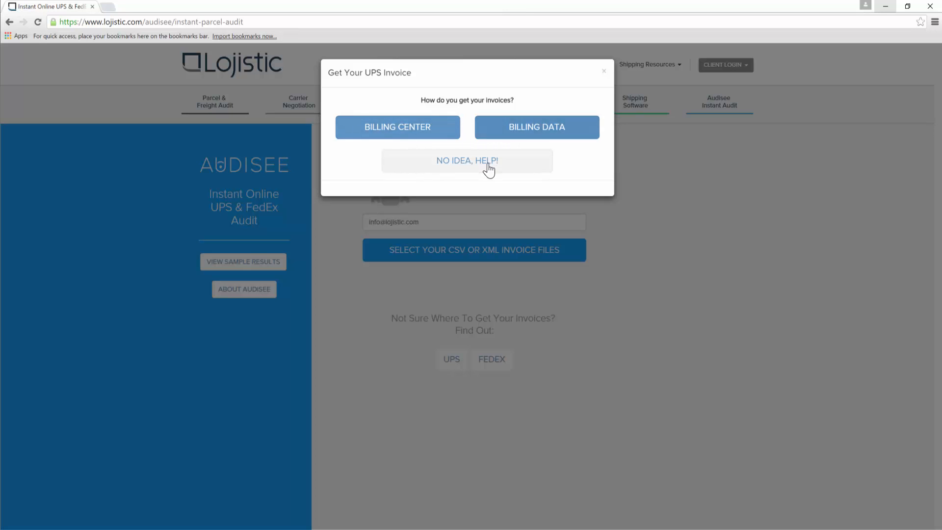
left_click(467, 159)
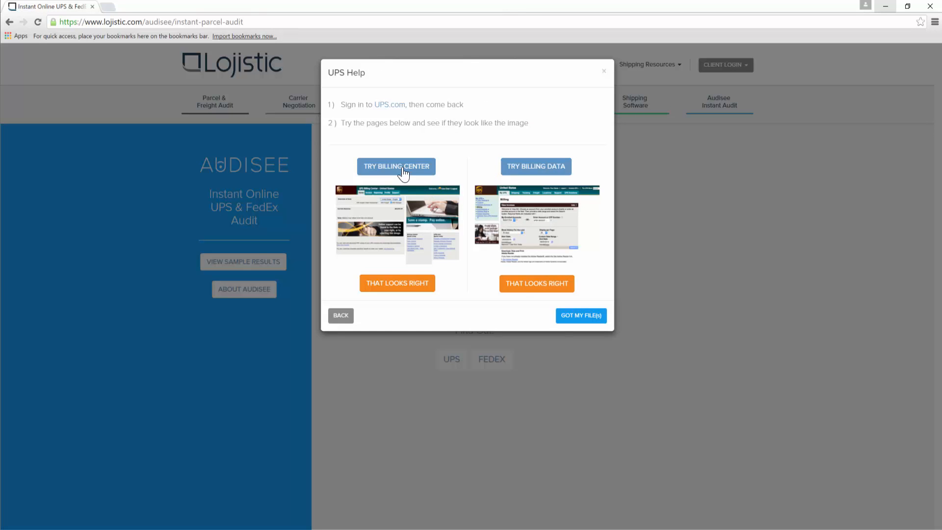
mouse_move(534, 167)
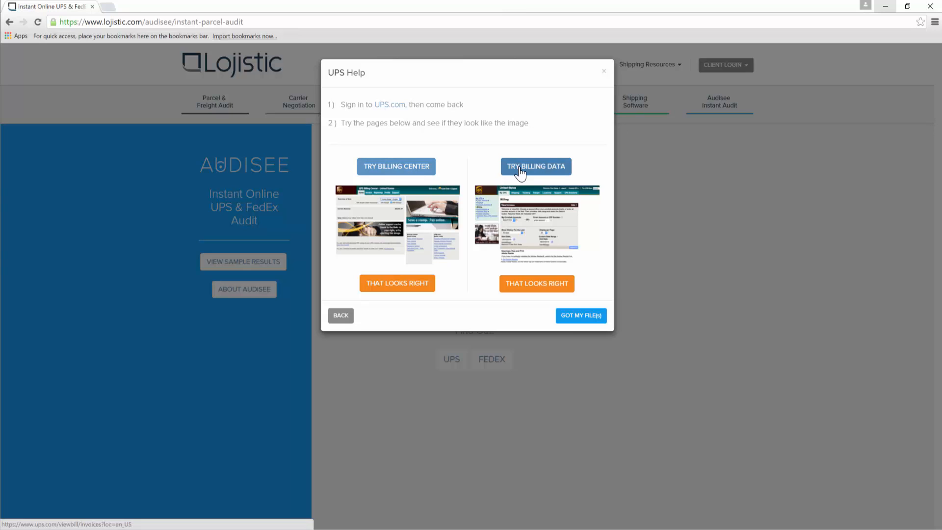
left_click(604, 72)
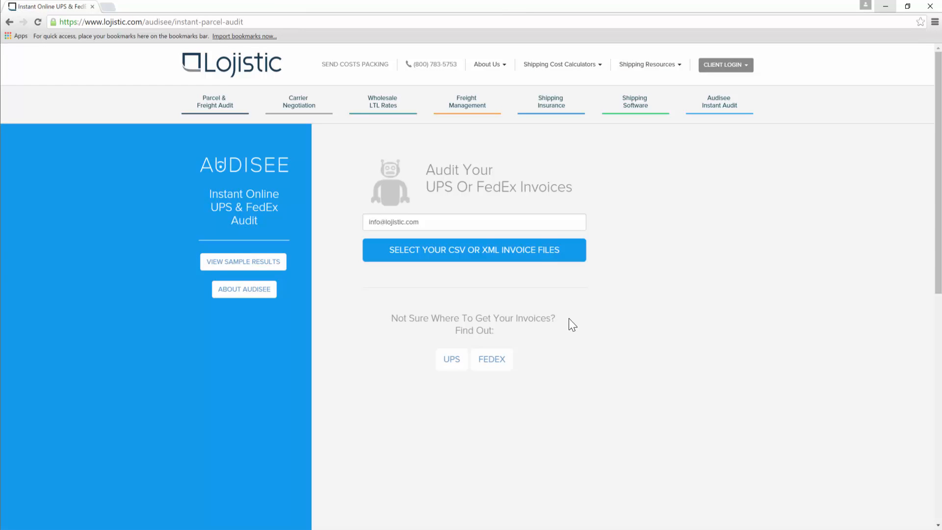
- Select FedEx Sample Invoice 1 alone in the Open dialog and upload it for auditing
left_click(473, 251)
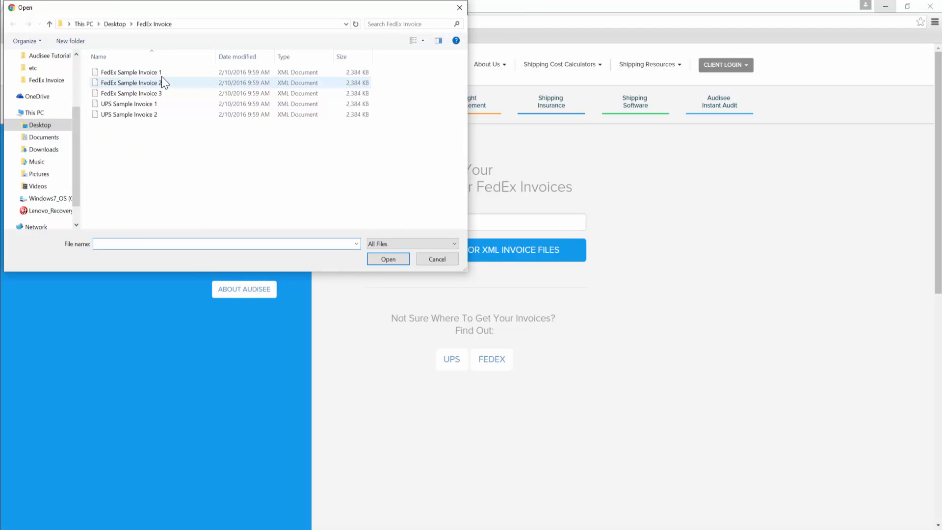
left_click(129, 72)
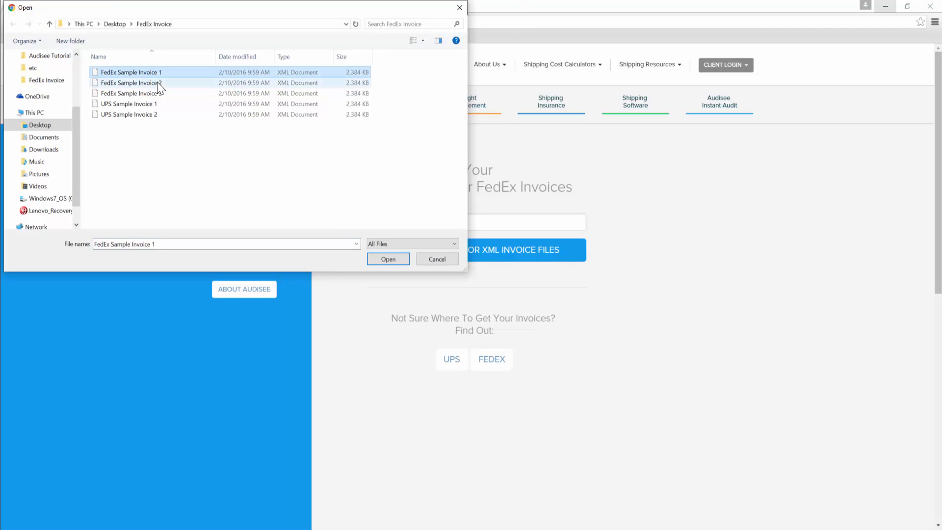
left_click(131, 83)
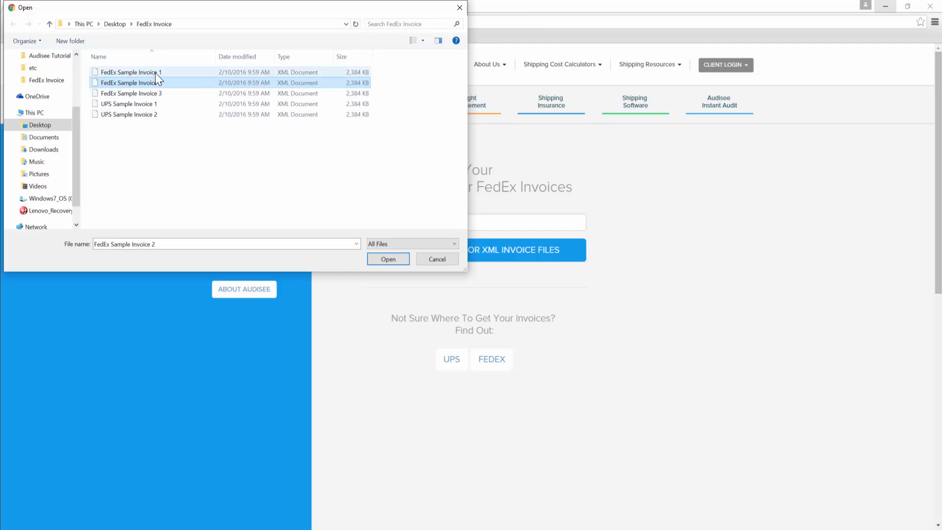
left_click(130, 72)
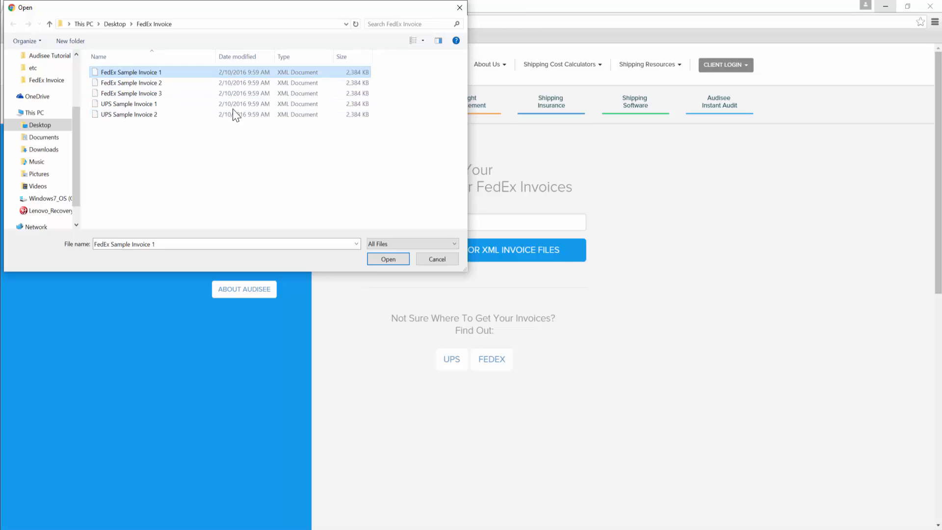
mouse_move(130, 82)
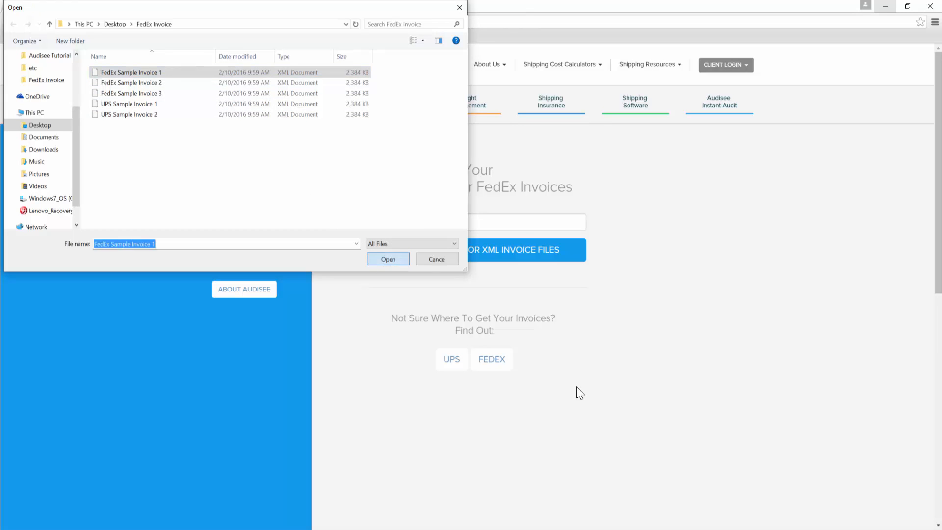
left_click(388, 259)
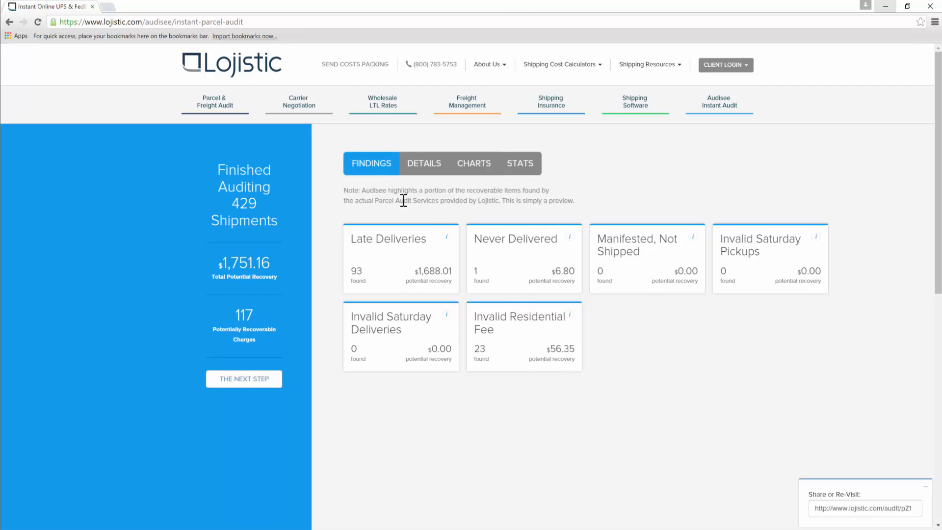
mouse_move(487, 261)
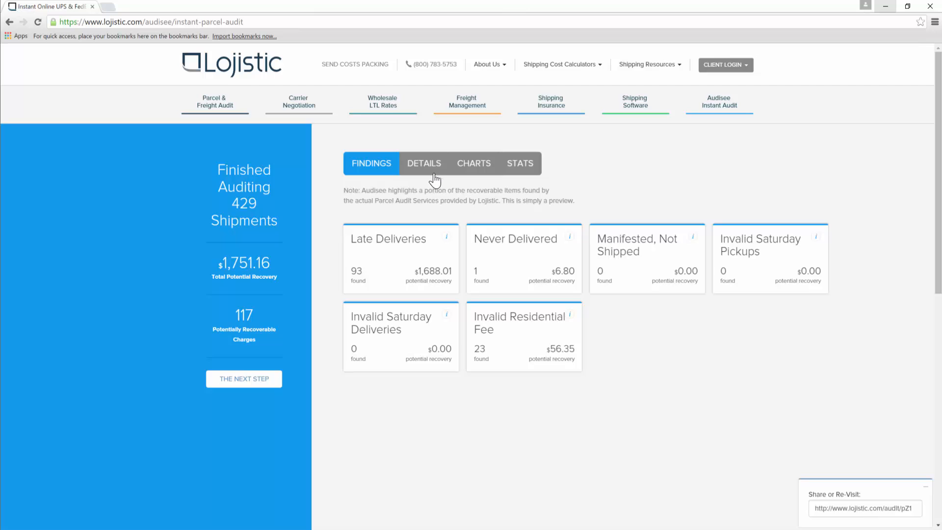
left_click(424, 163)
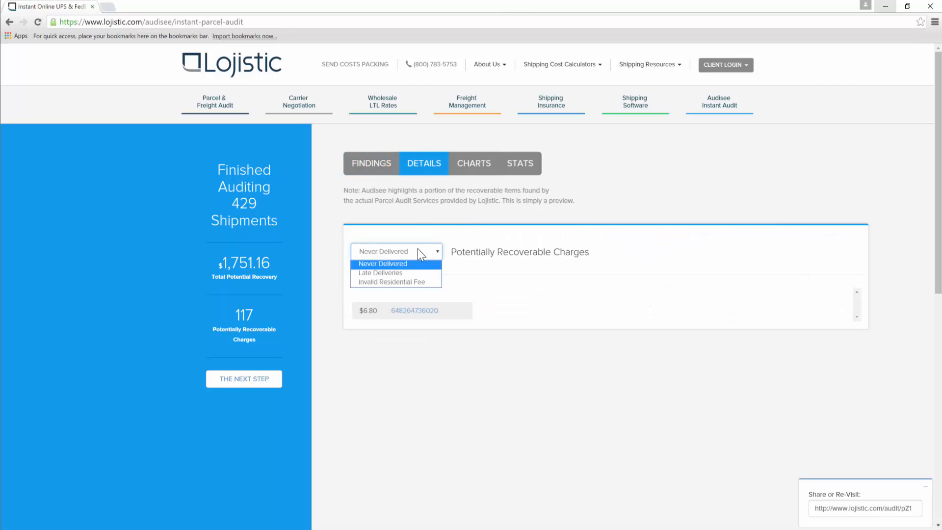
left_click(380, 272)
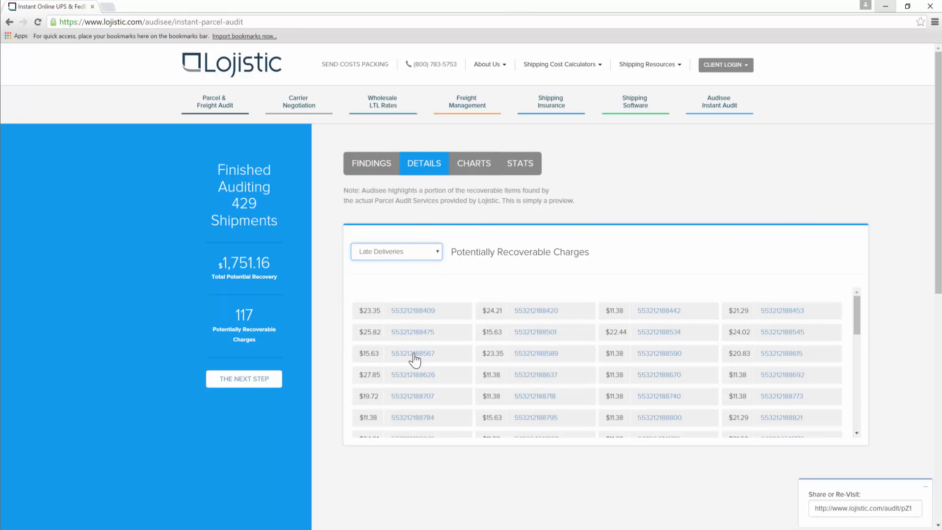
left_click(412, 354)
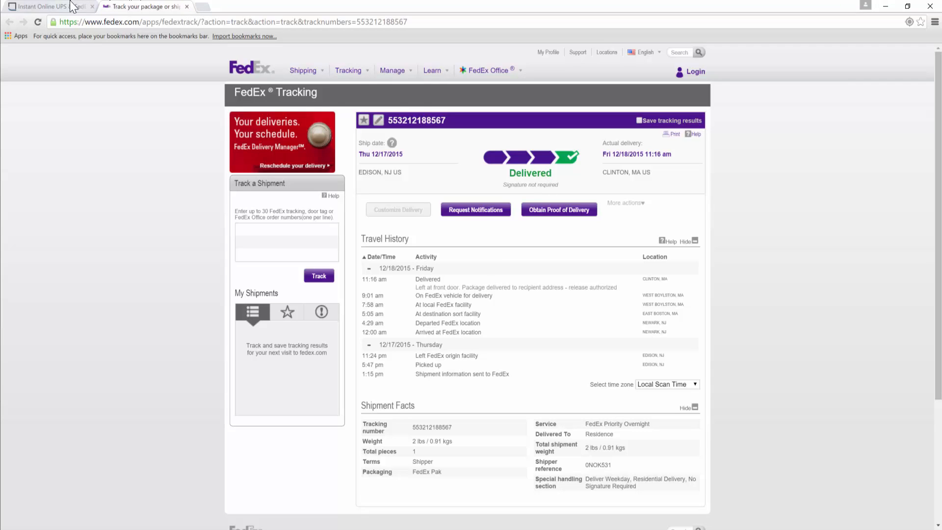
left_click(45, 7)
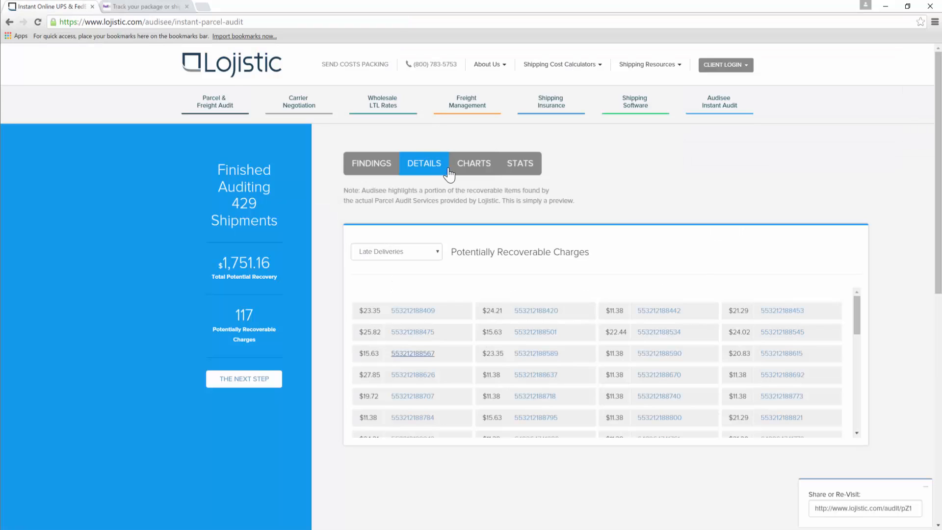
- Review the potential recovery chart, then the stats: FedEx, 429 shipments, $5,748.88 audited, 30% recoverable
left_click(473, 163)
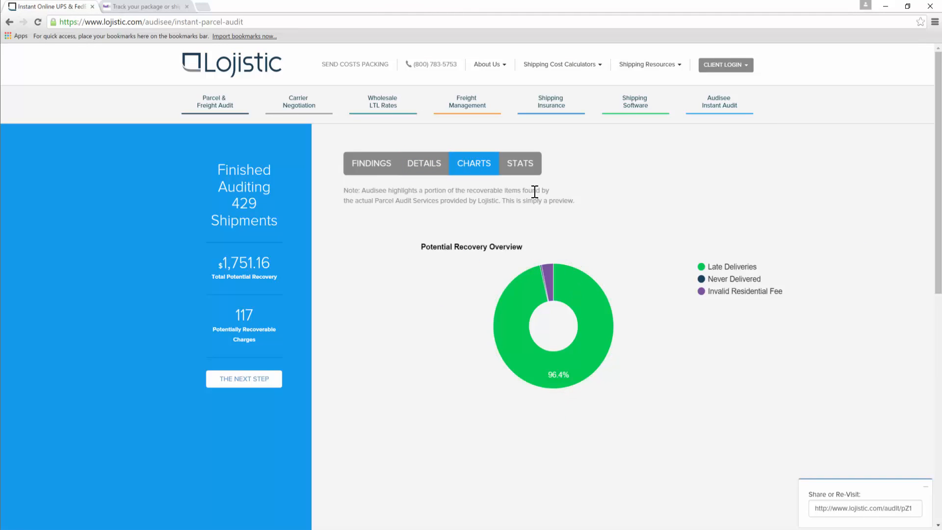
left_click(519, 163)
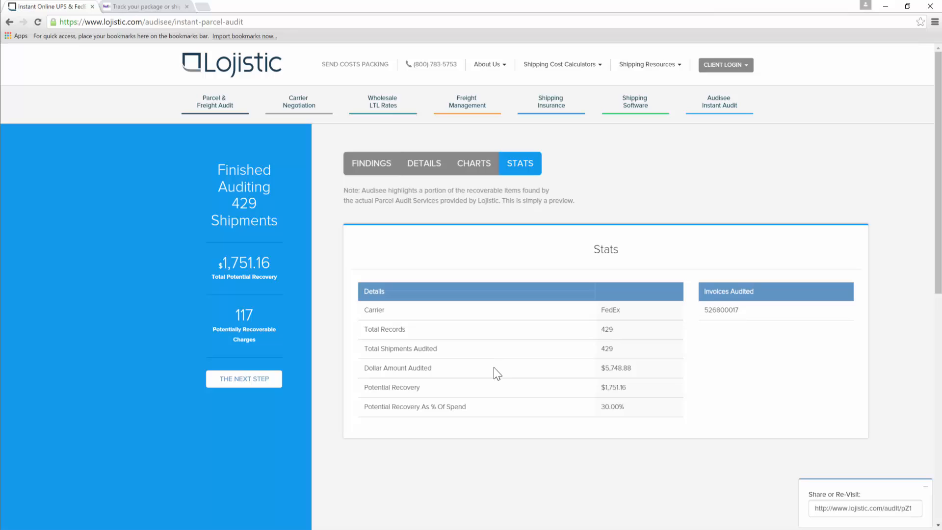
mouse_move(563, 246)
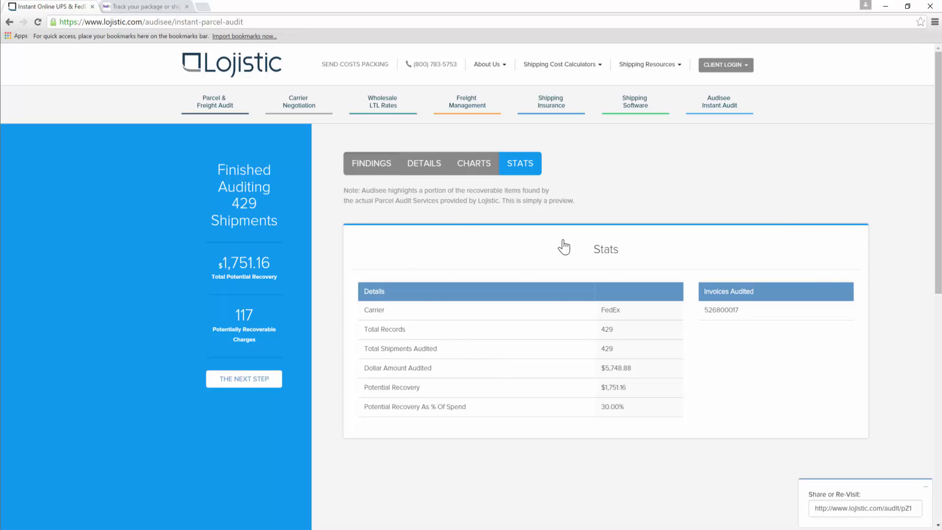
- Return to the Findings summary and bring up The Next Step expert contact form
left_click(371, 163)
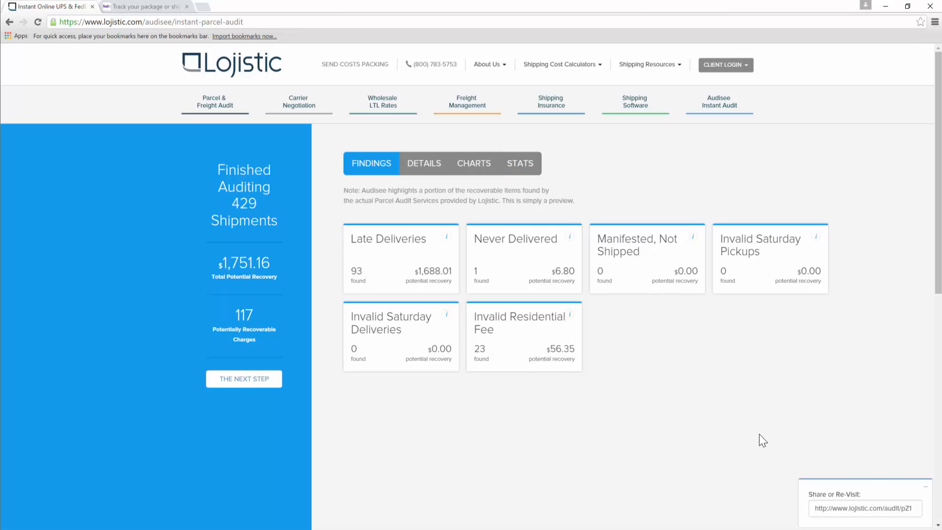
mouse_move(840, 523)
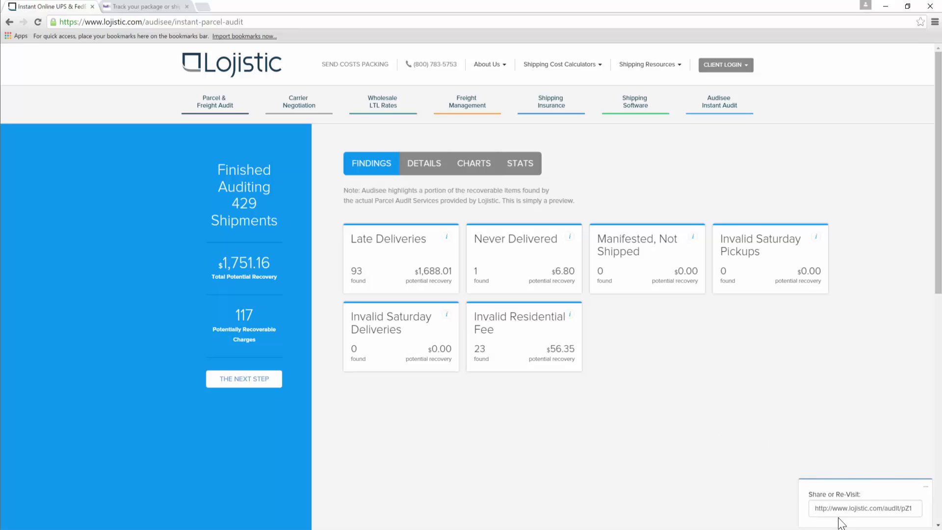
mouse_move(801, 507)
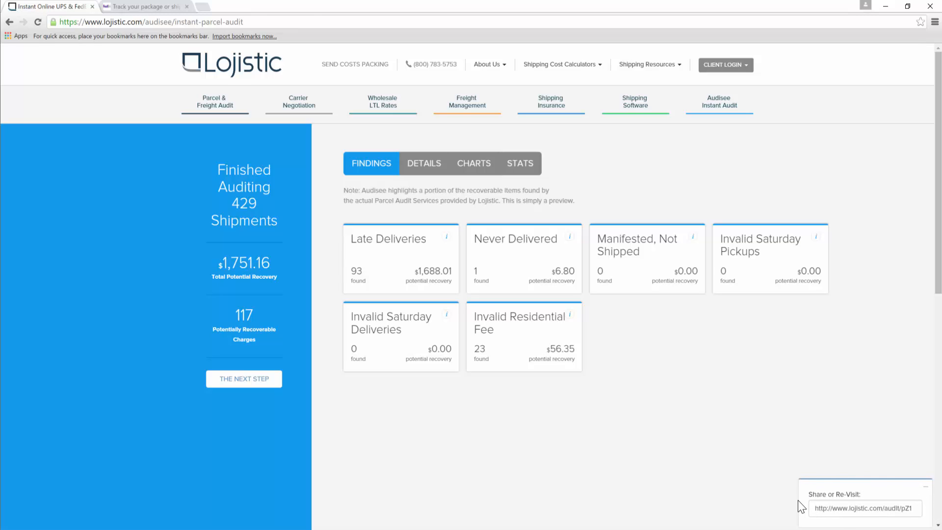
mouse_move(543, 469)
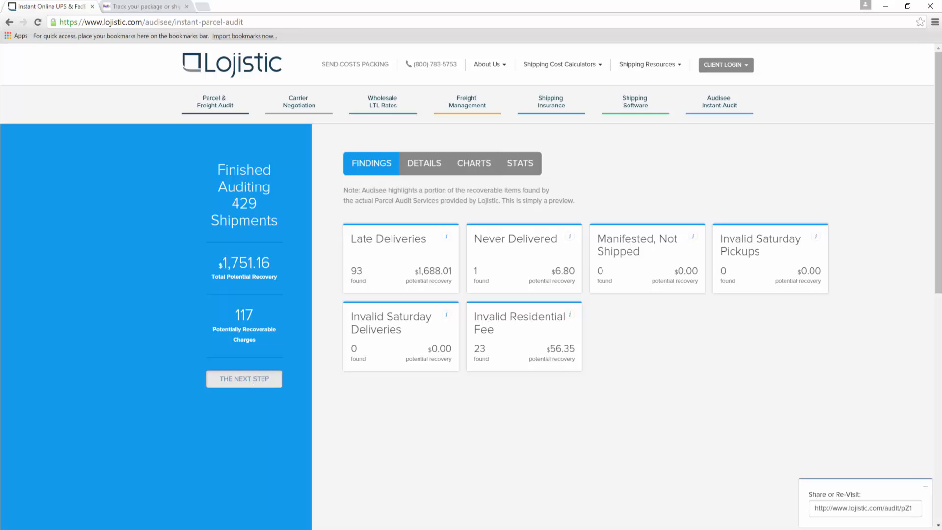
left_click(244, 379)
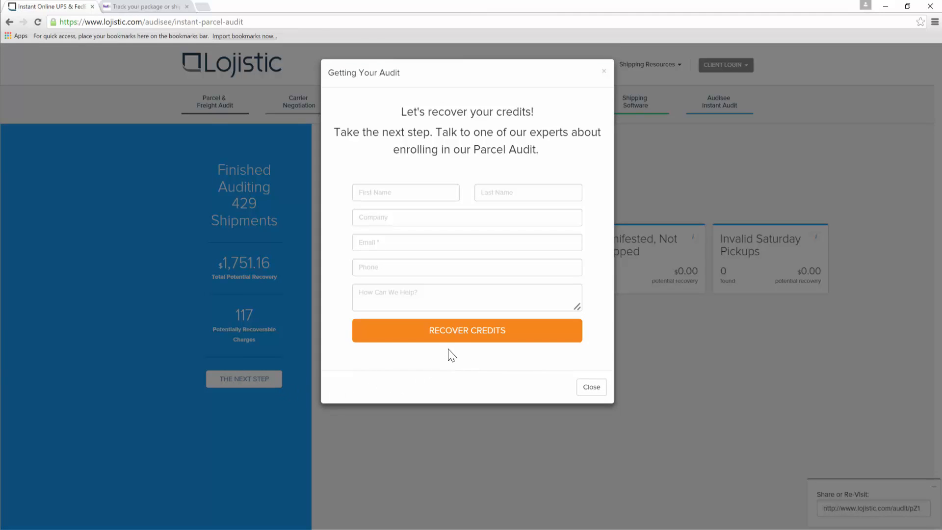